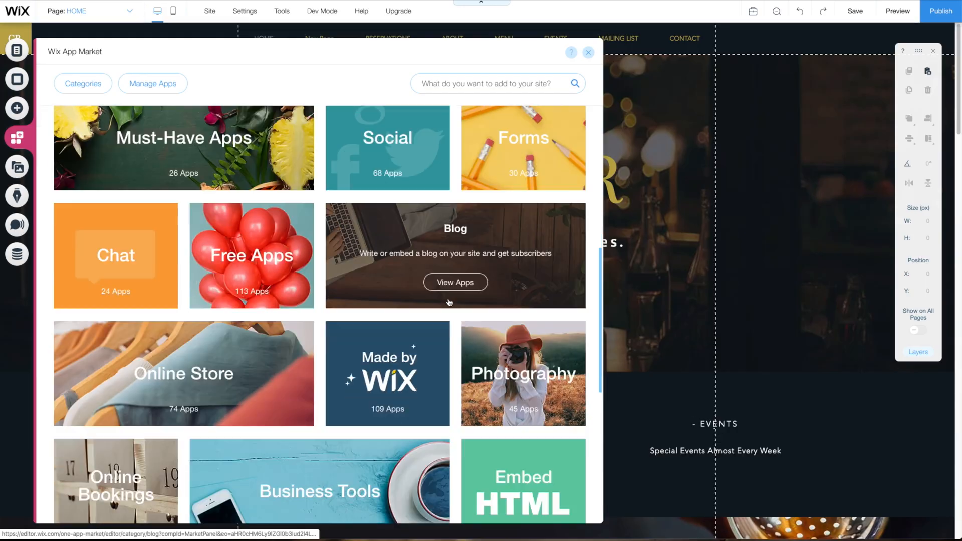
# - Show the Business Tools category apps (Wix Bookings, Stores, Chat, Forms) in the App Market
pyautogui.scroll(-3)
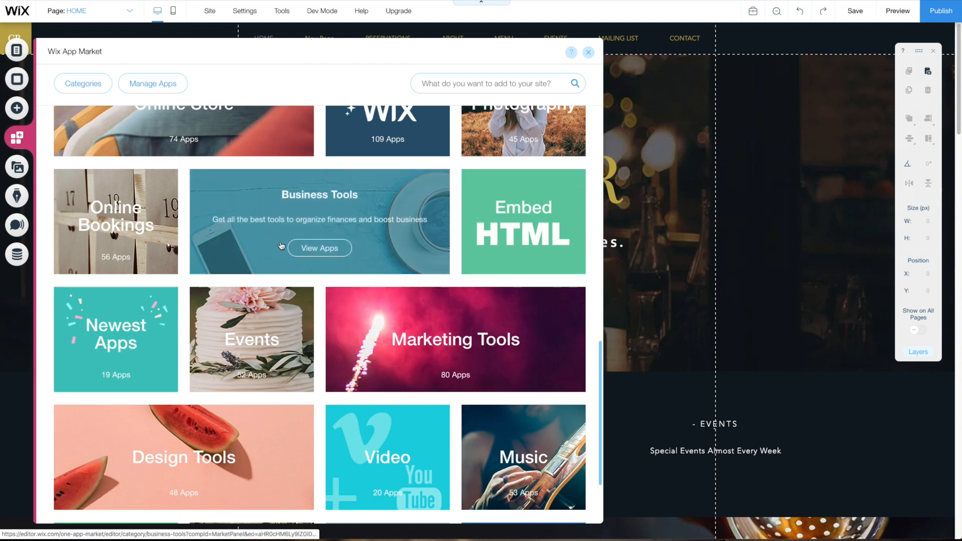
pyautogui.click(318, 247)
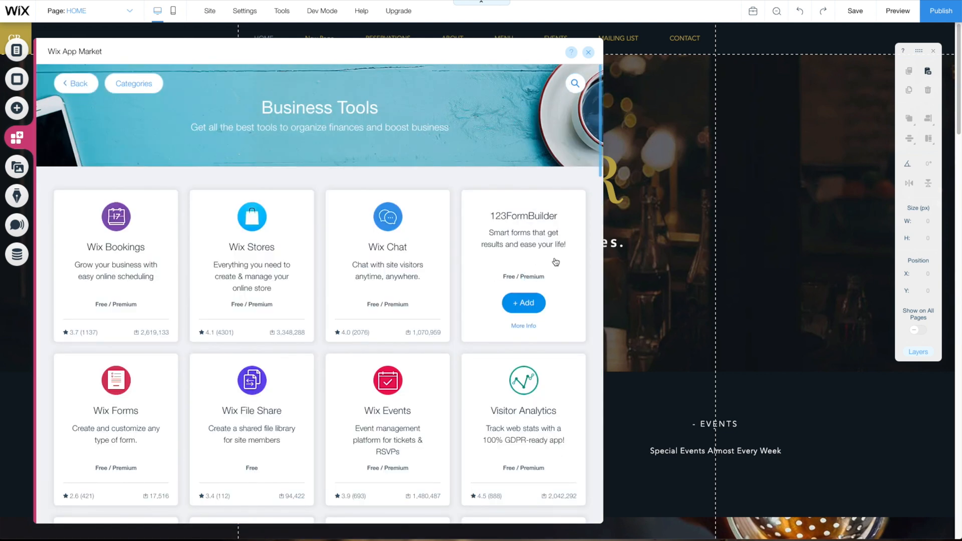